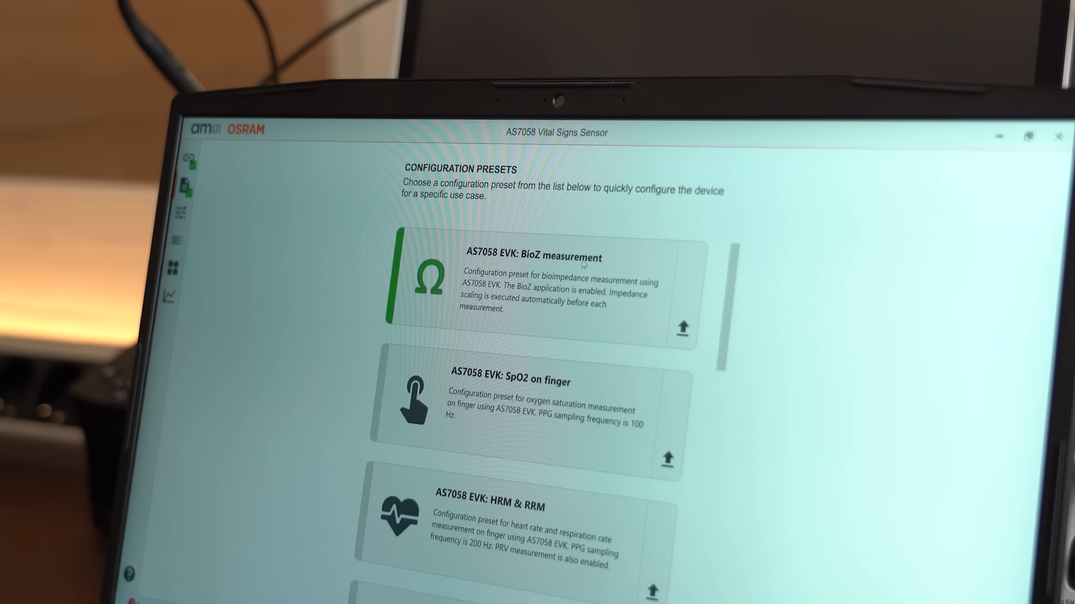
scroll("up", 3)
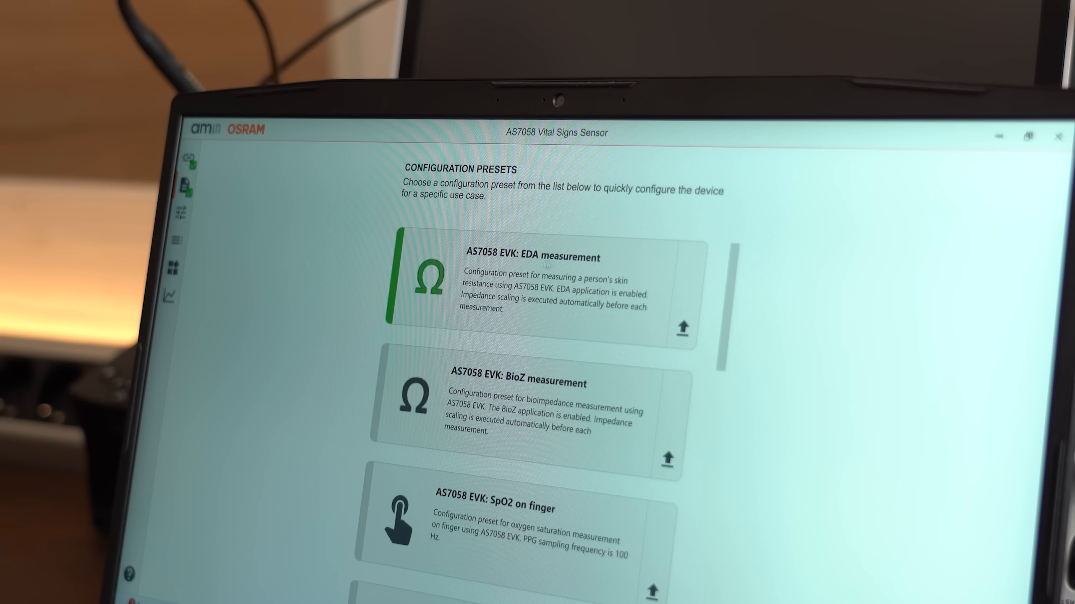
mouse_move(602, 271)
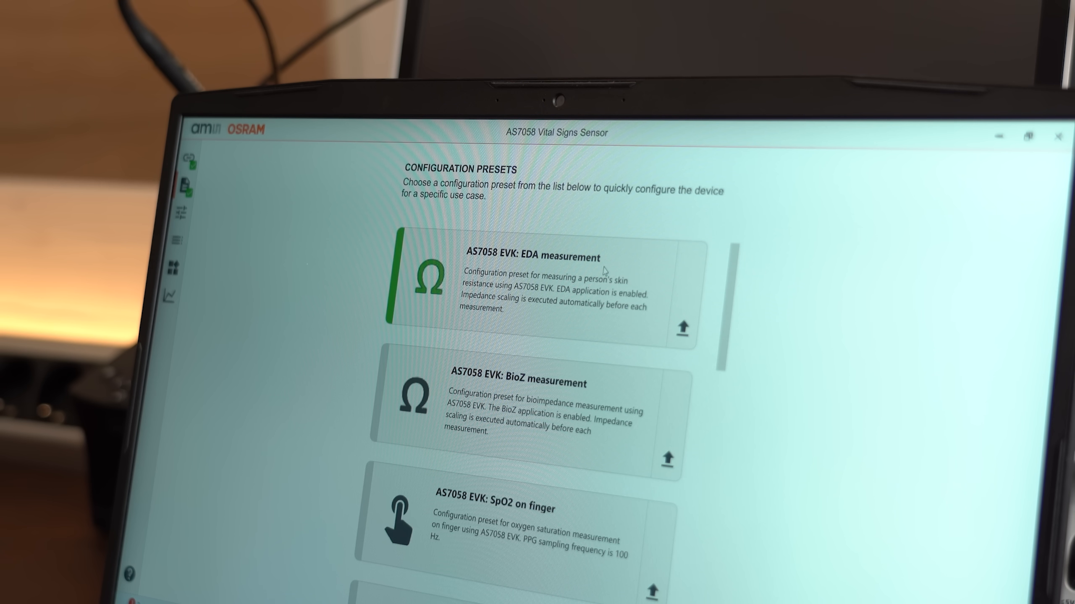
scroll("down", 3)
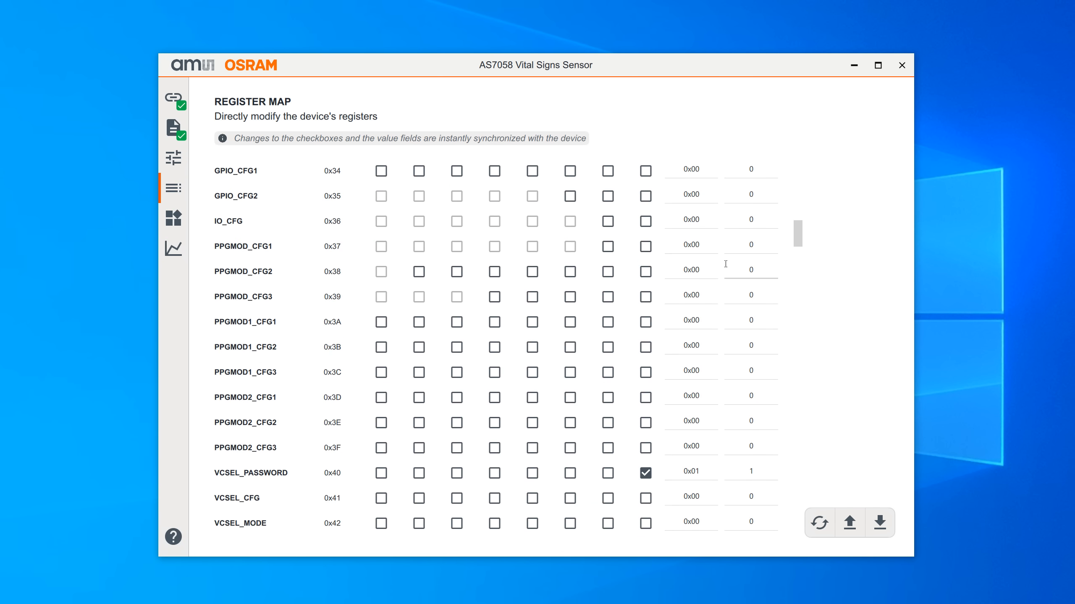
scroll("down", 3)
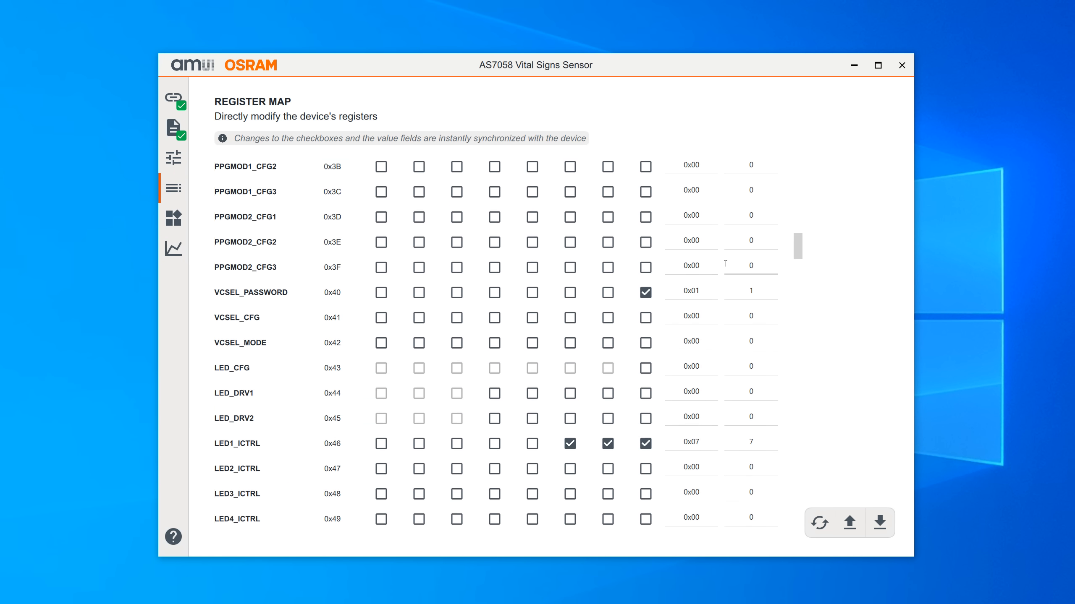
scroll("down", 3)
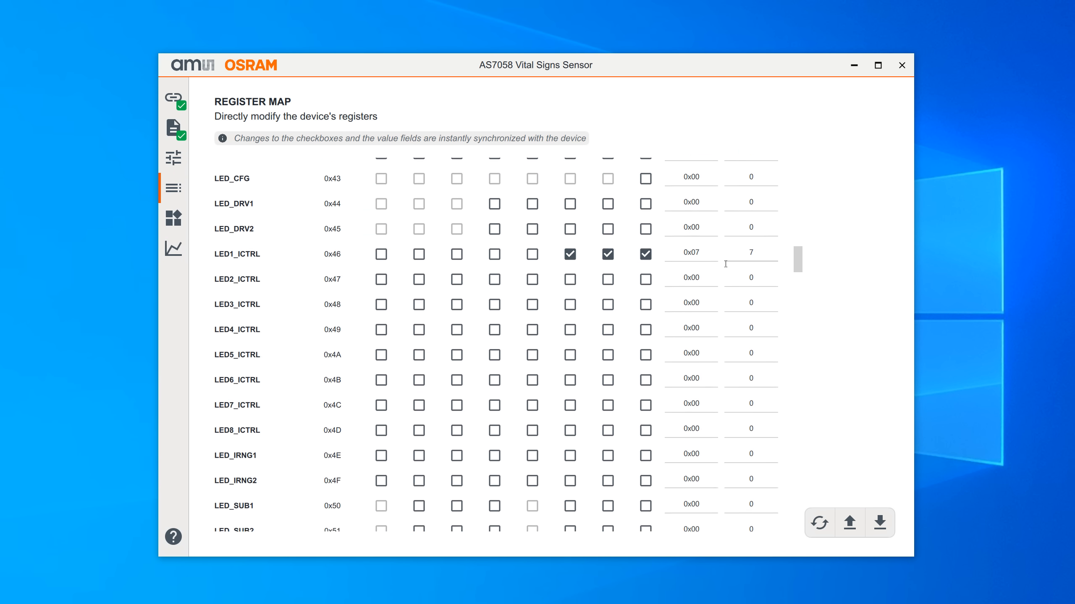